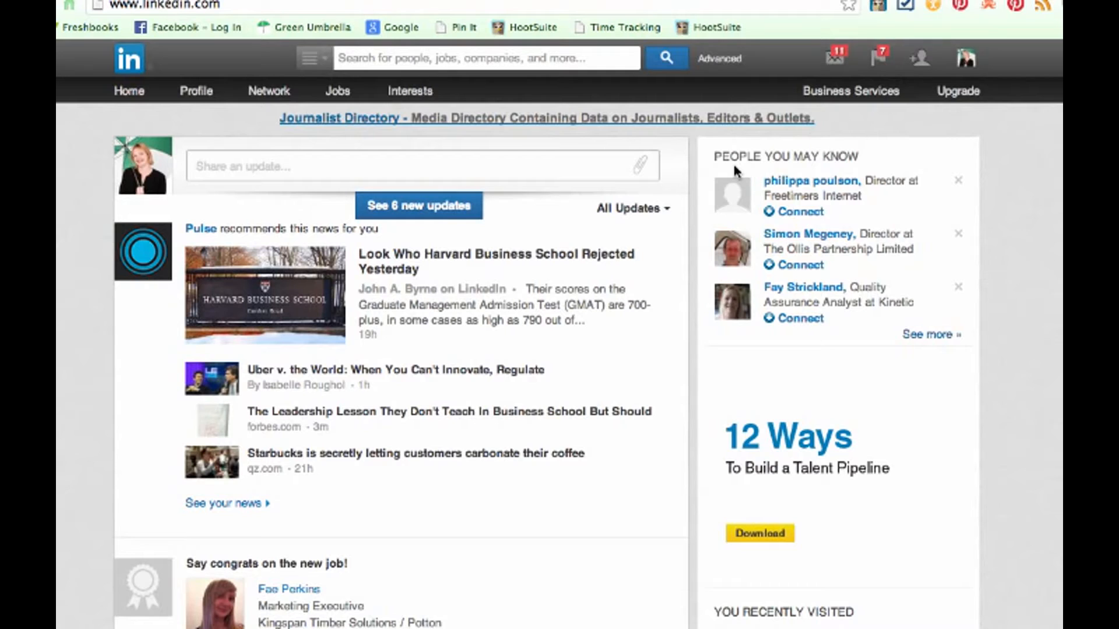
{"action": "mouse_move", "coordinate": [80, 108]}
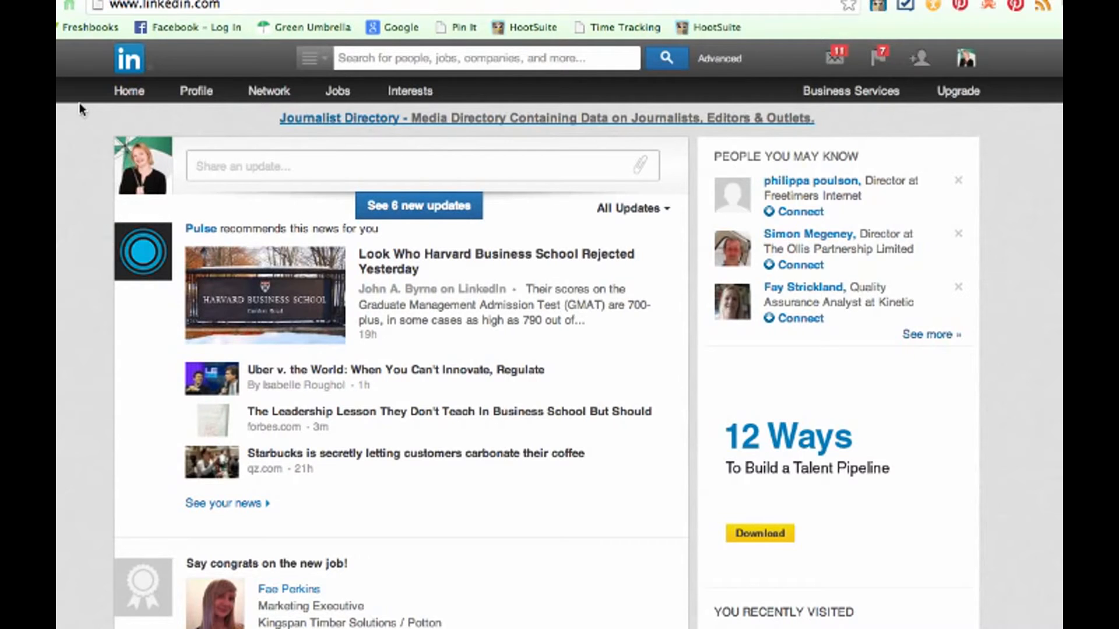
- Export all LinkedIn connections from Contacts settings as a Microsoft Outlook CSV file
{"action": "left_click", "coordinate": [268, 91]}
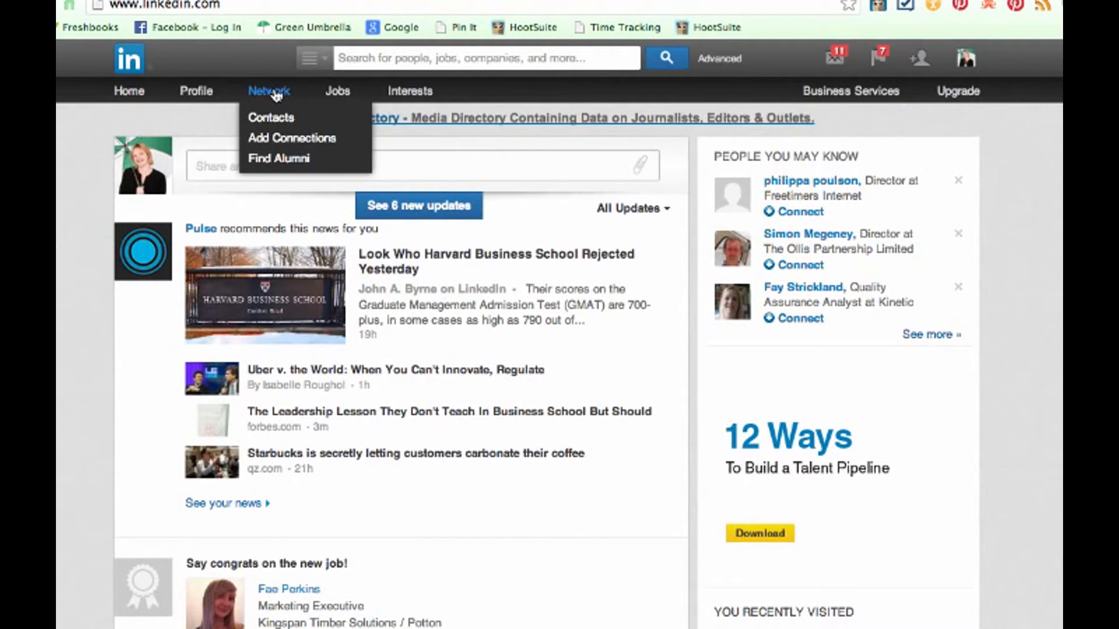
{"action": "mouse_move", "coordinate": [270, 91]}
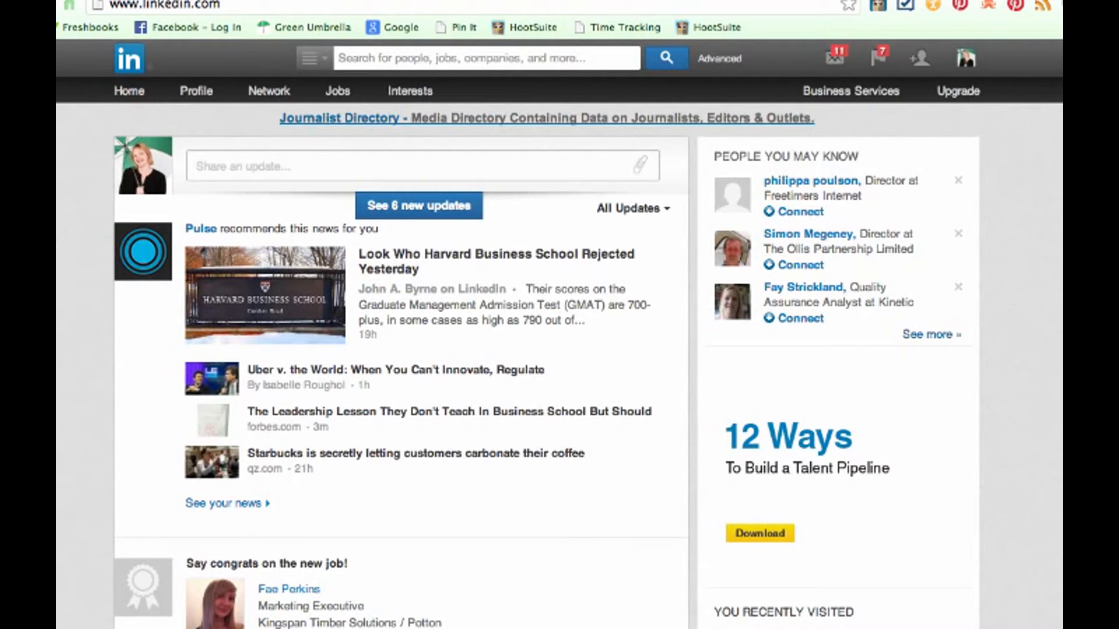
{"action": "left_click", "coordinate": [268, 91]}
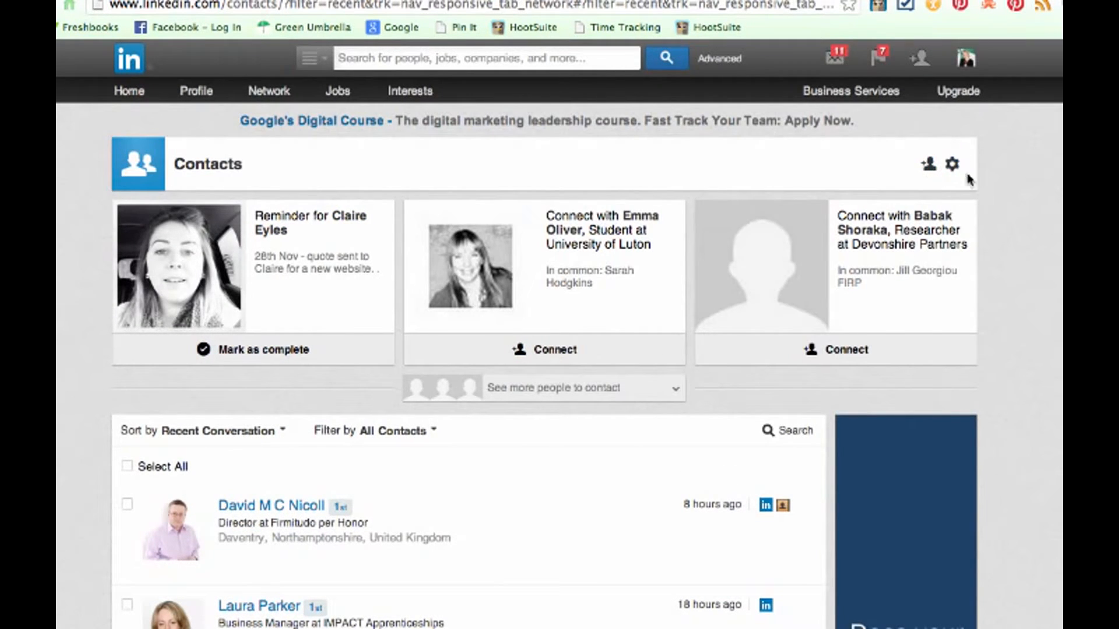
{"action": "mouse_move", "coordinate": [952, 164]}
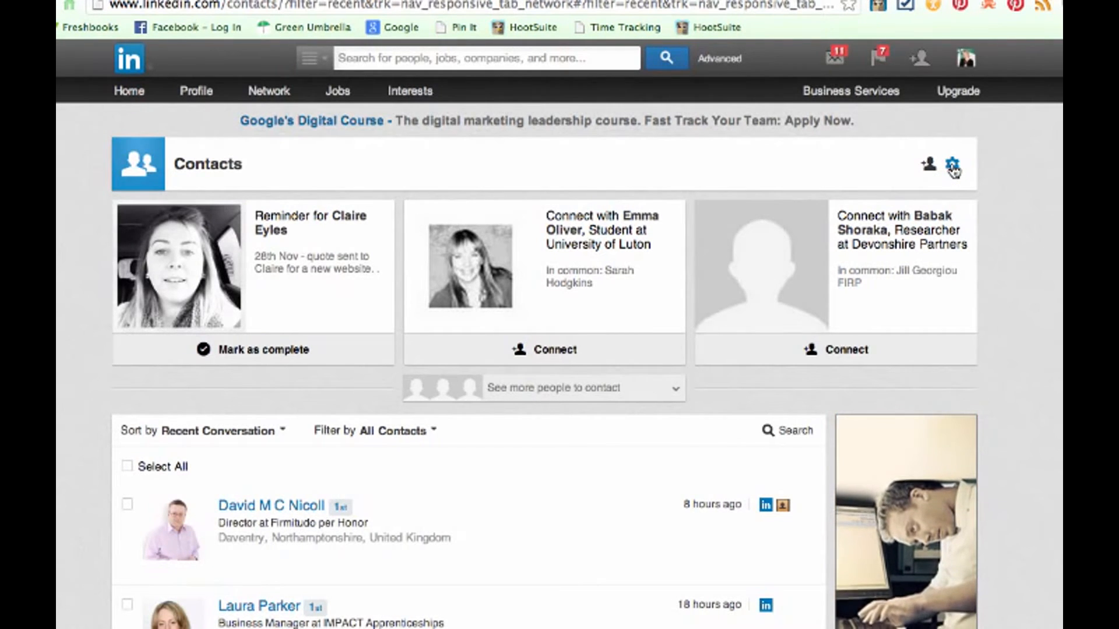
{"action": "left_click", "coordinate": [952, 165]}
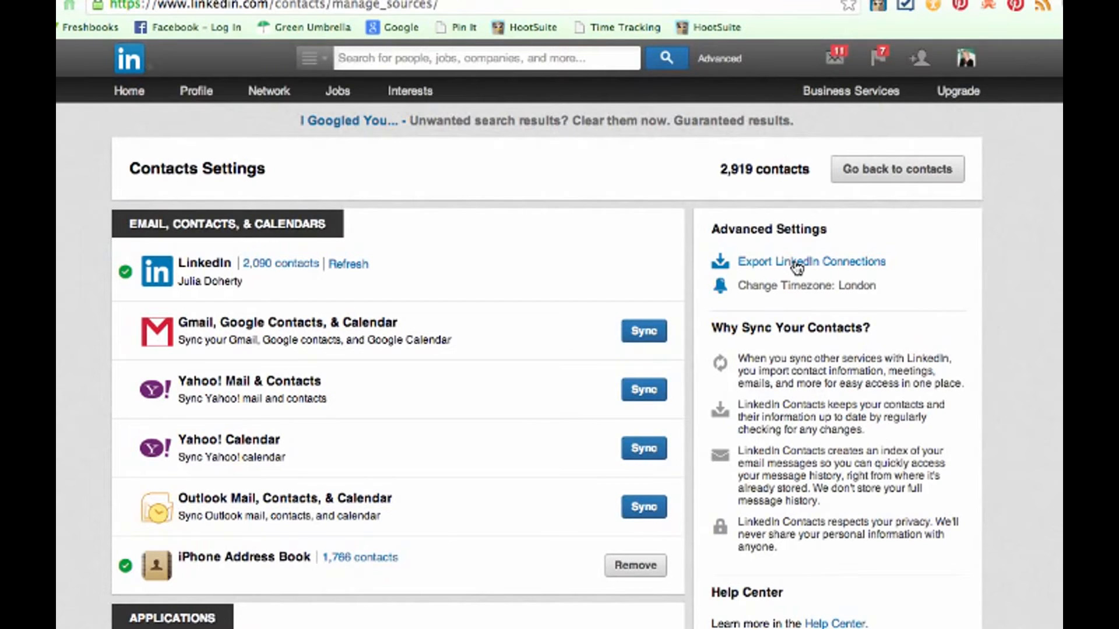
{"action": "left_click", "coordinate": [810, 261]}
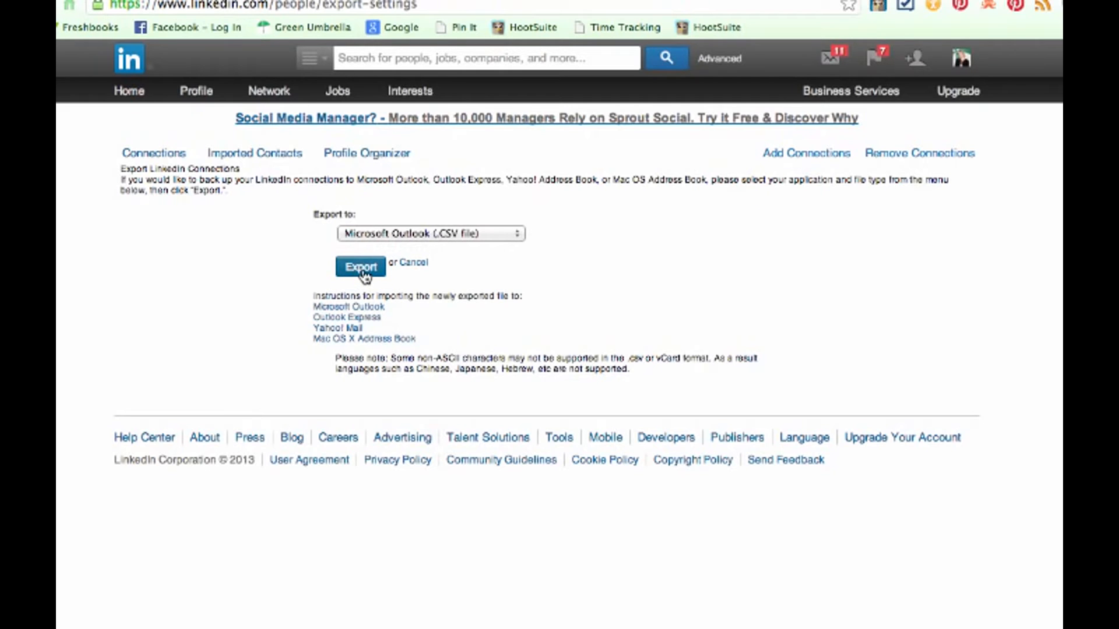
{"action": "left_click", "coordinate": [360, 267]}
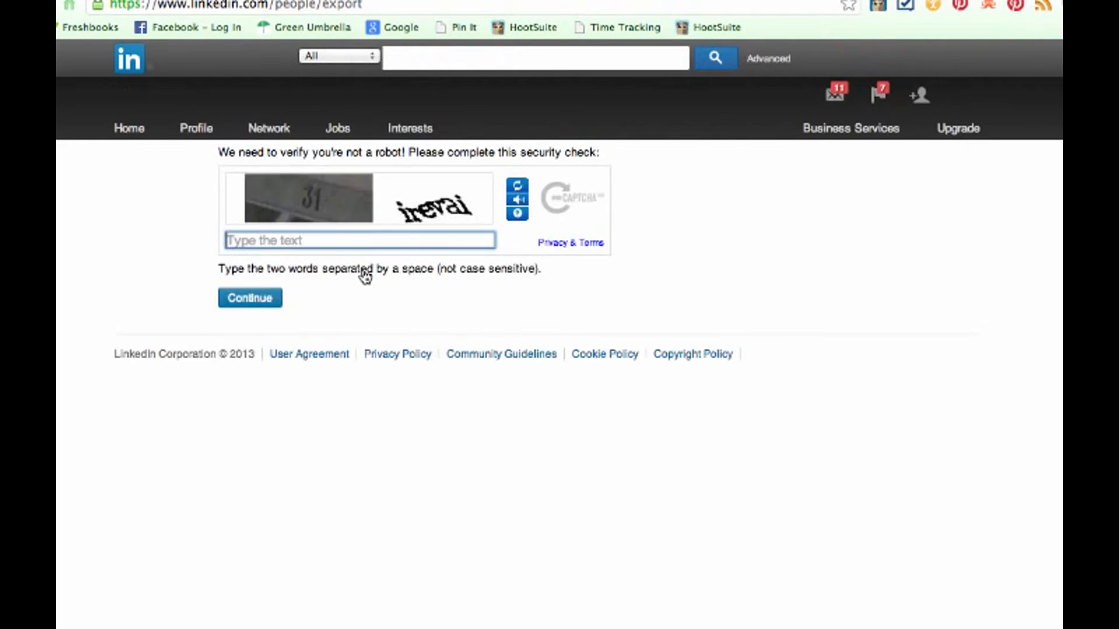
- Enter the security check words, confirm the export, and open the downloaded linkedin_connections CSV
{"action": "type", "text": "31"}
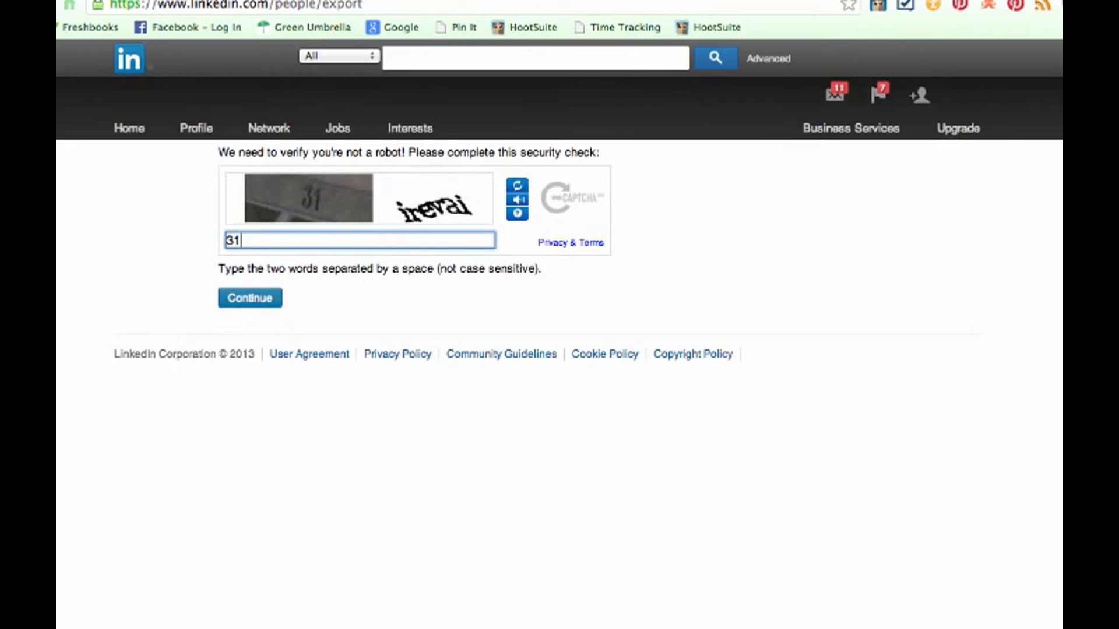
{"action": "type", "text": "ir"}
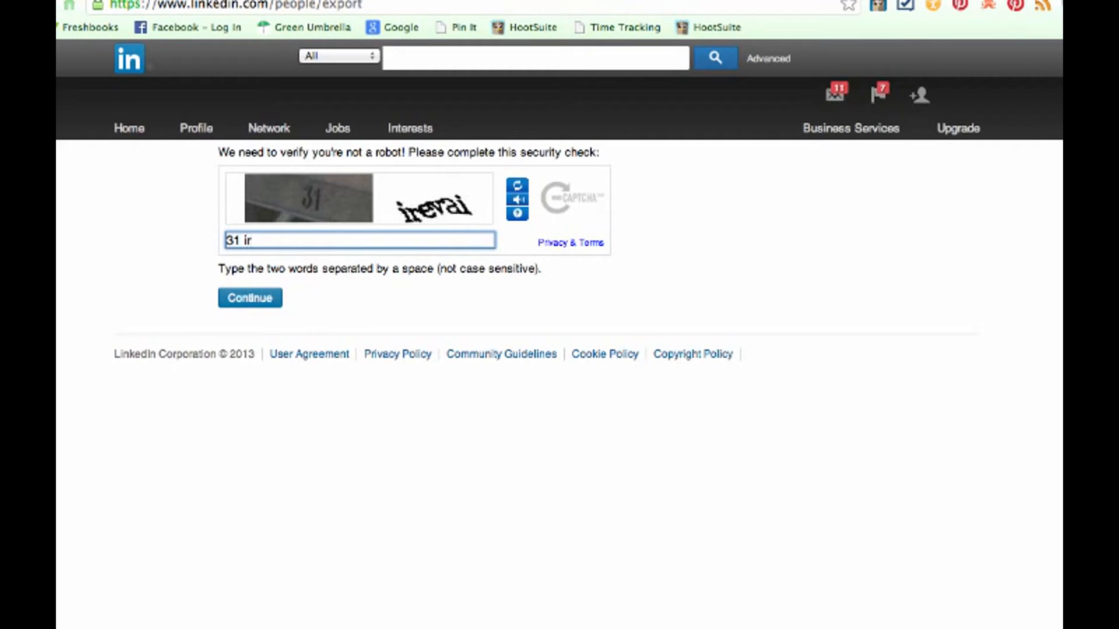
{"action": "type", "text": "evai"}
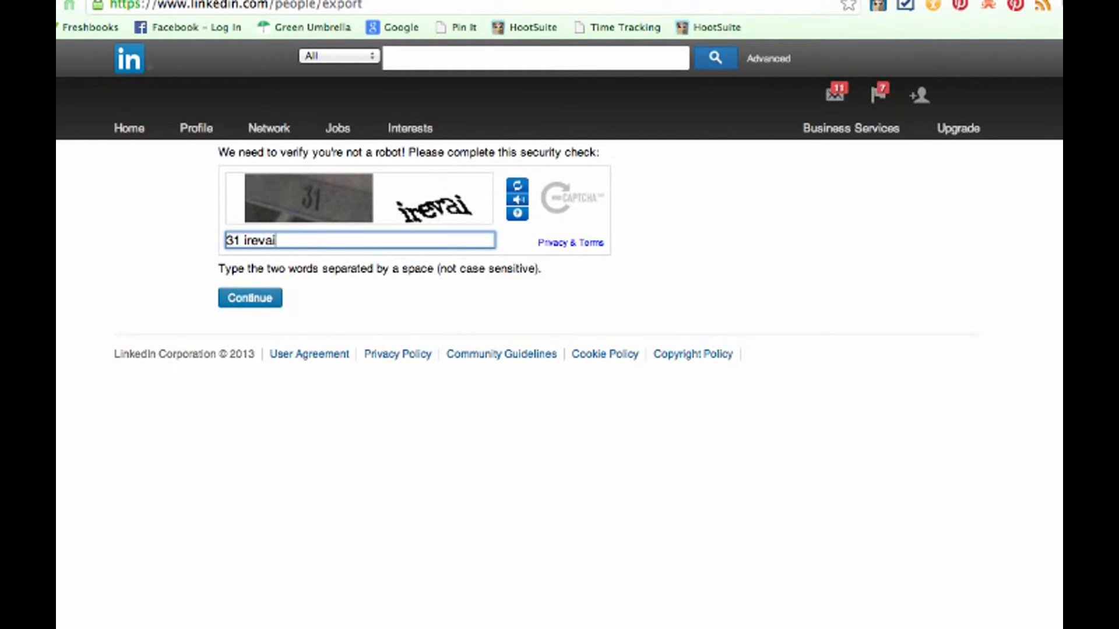
{"action": "left_click", "coordinate": [249, 298]}
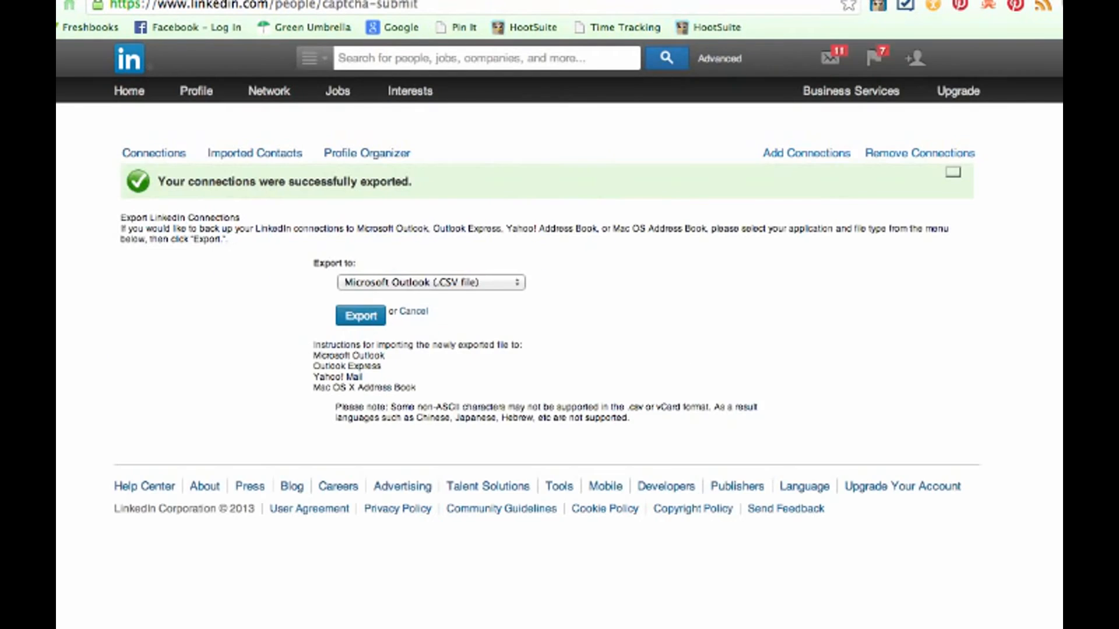
{"action": "left_click", "coordinate": [360, 315]}
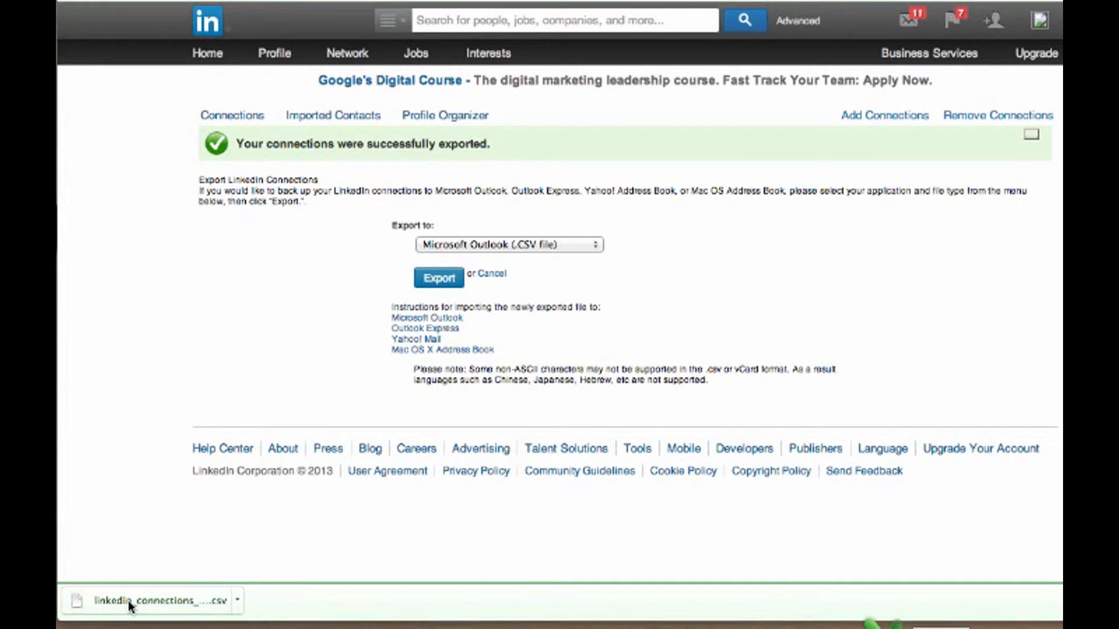
{"action": "left_click", "coordinate": [150, 600]}
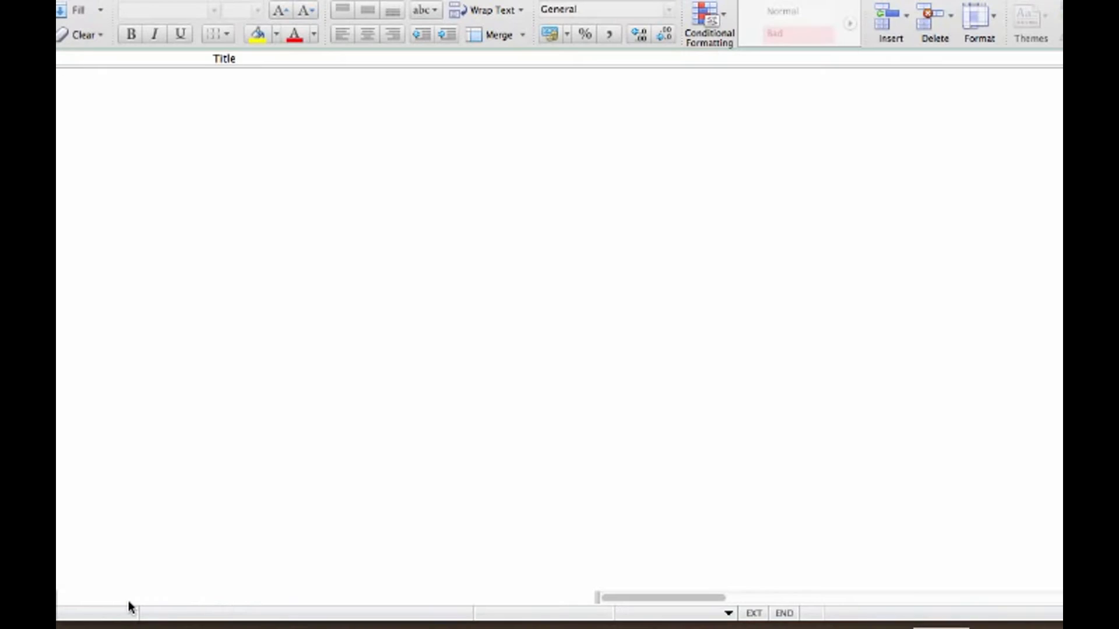
- Scroll right through the connections sheet in Excel to view Company and Job Title columns
{"action": "left_click", "coordinate": [528, 196]}
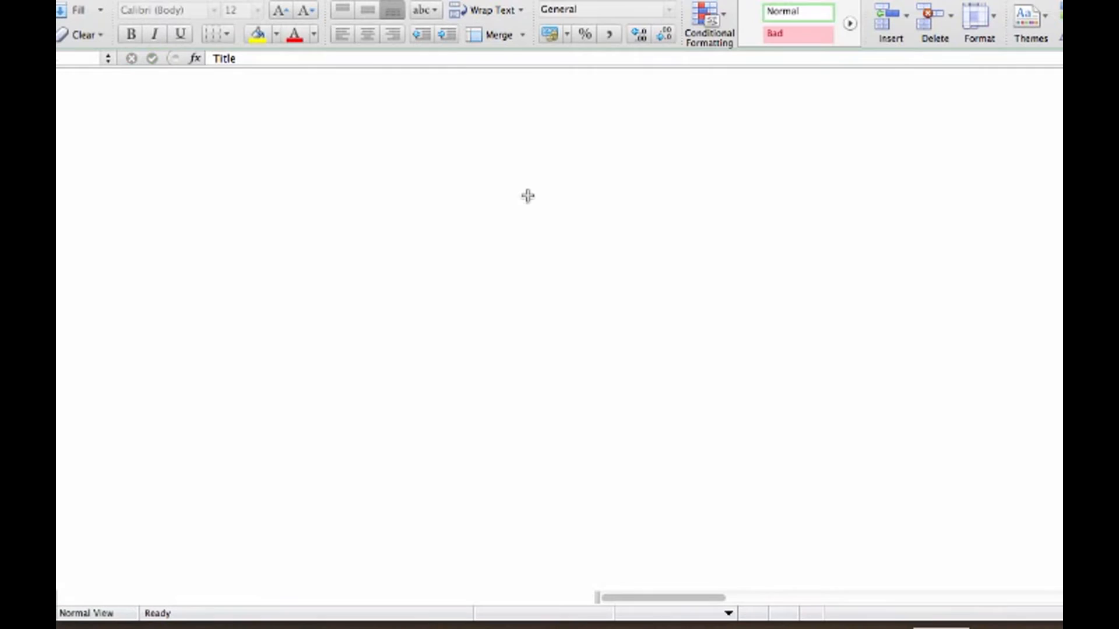
{"action": "mouse_move", "coordinate": [378, 198]}
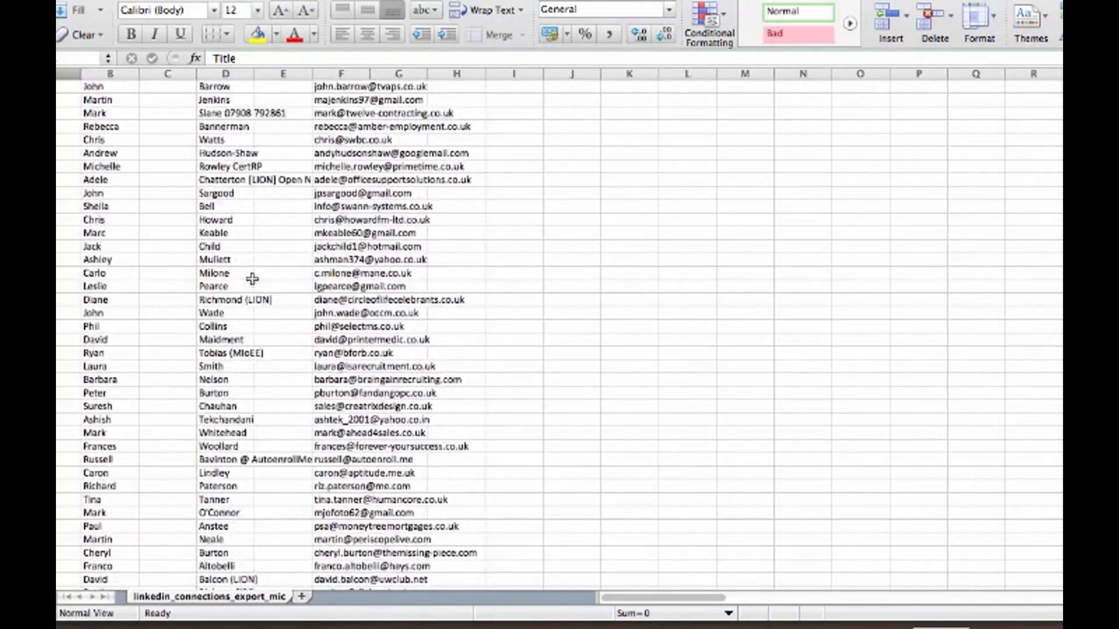
{"action": "scroll", "scroll_direction": "right", "scroll_amount": 3}
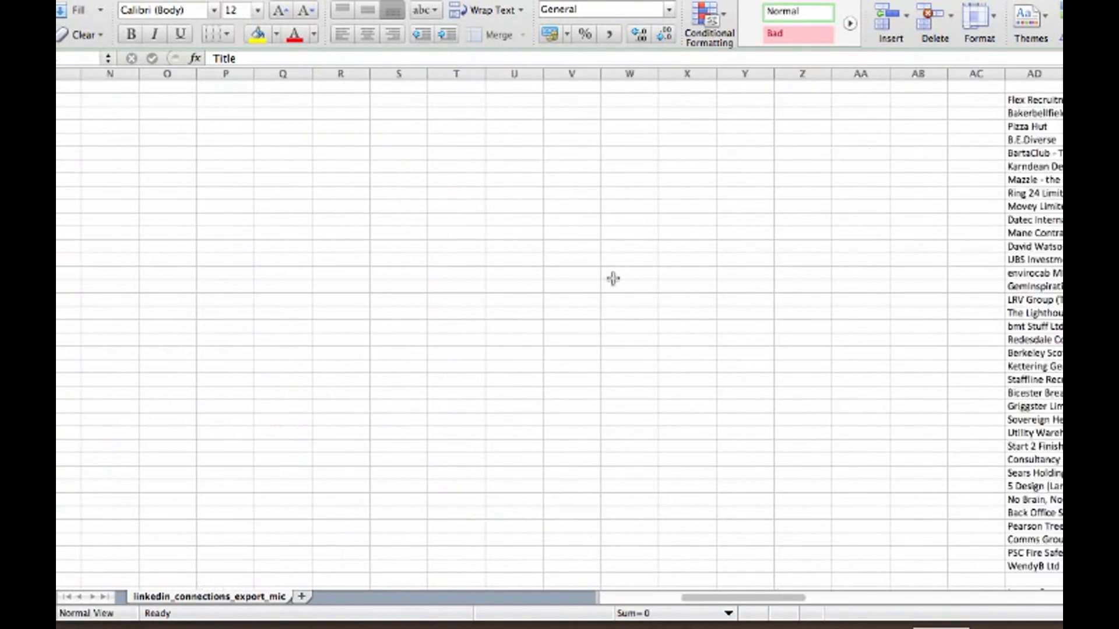
{"action": "scroll", "scroll_direction": "right", "scroll_amount": 3}
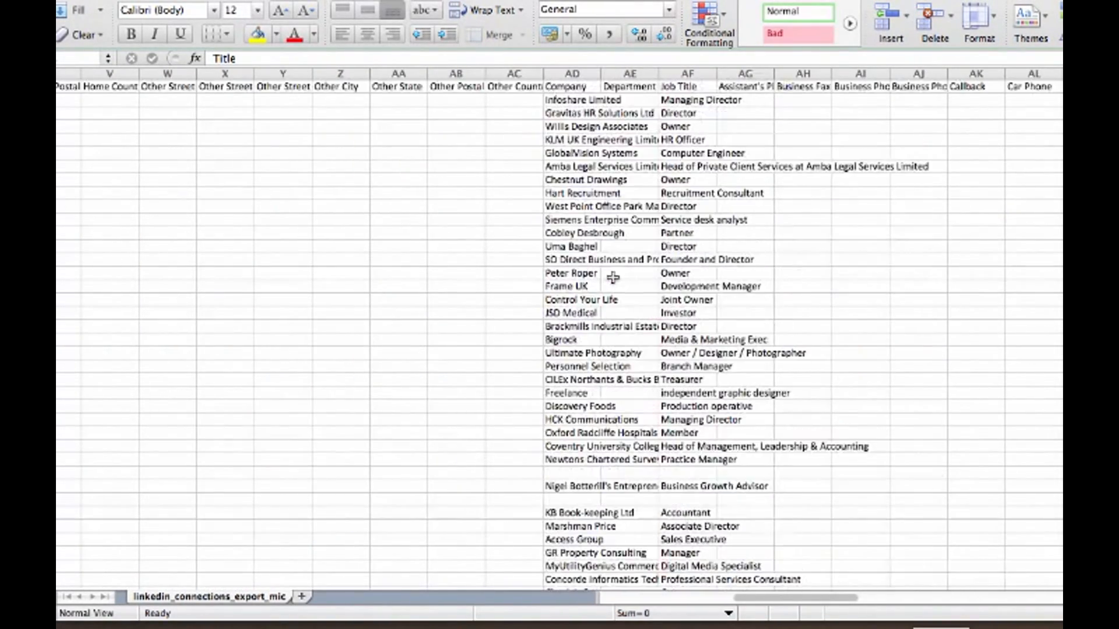
{"action": "mouse_move", "coordinate": [632, 98]}
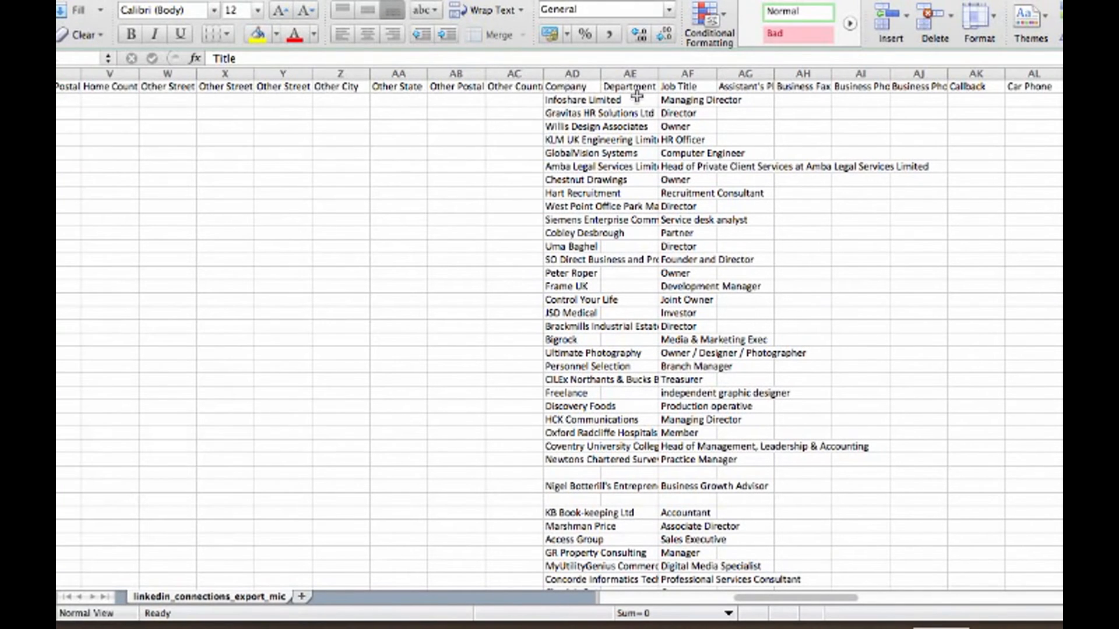
{"action": "mouse_move", "coordinate": [379, 261]}
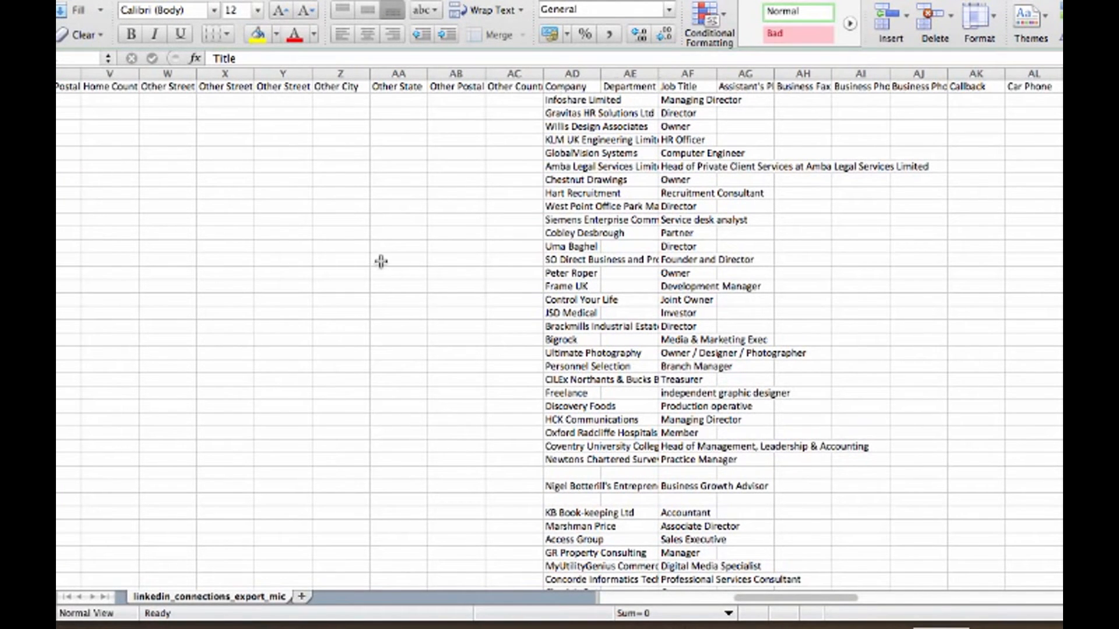